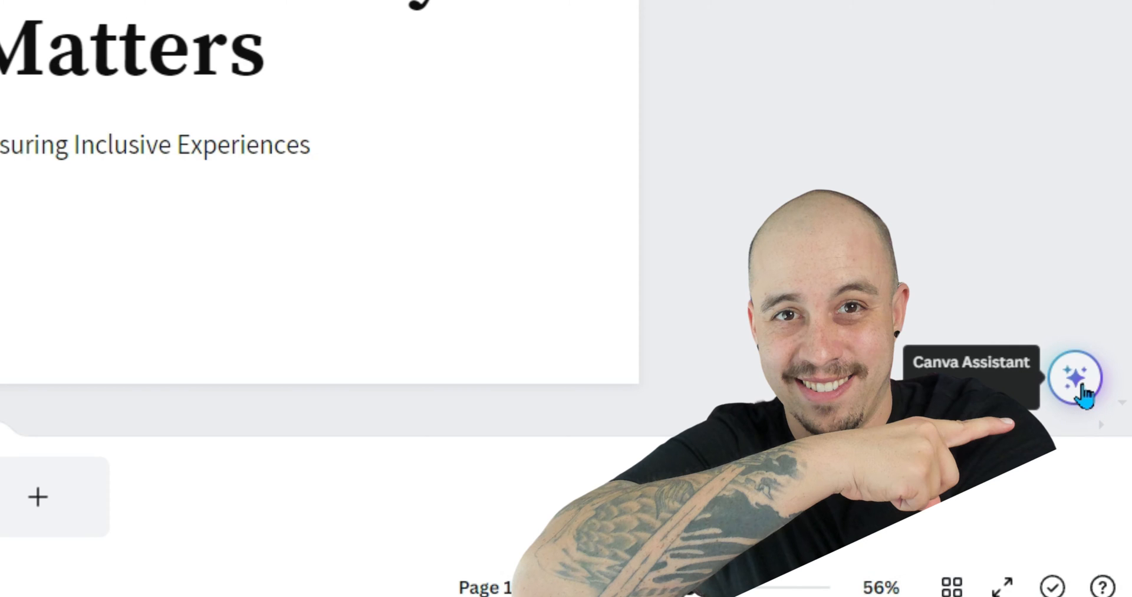
# Search the Canva Assistant for 'acce' and launch the Design Accessibility check.
pyautogui.click(1075, 376)
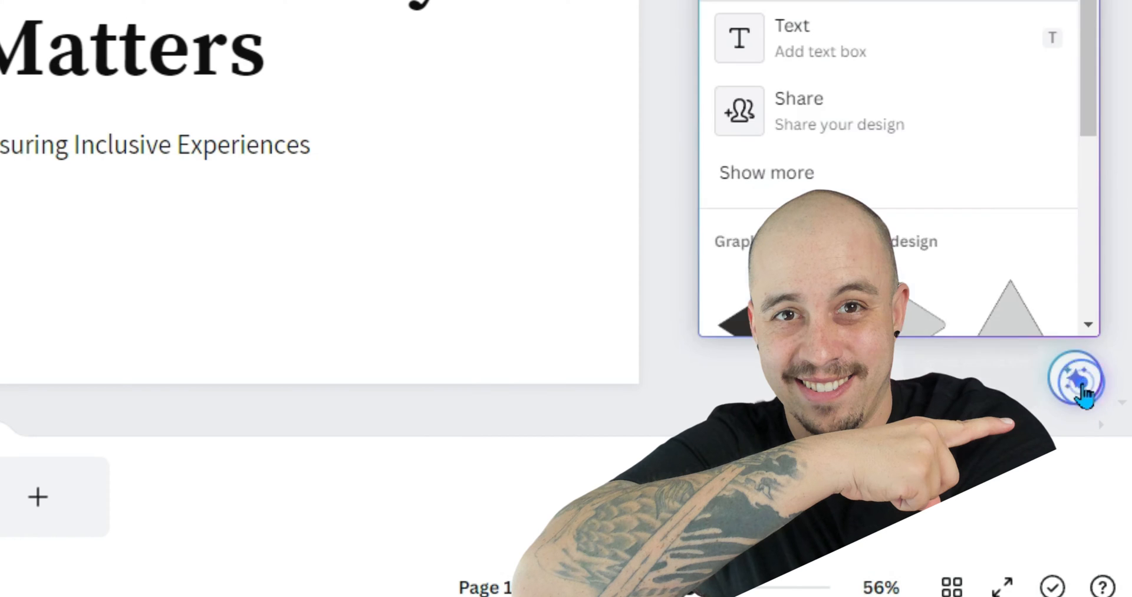
pyautogui.write('acces')
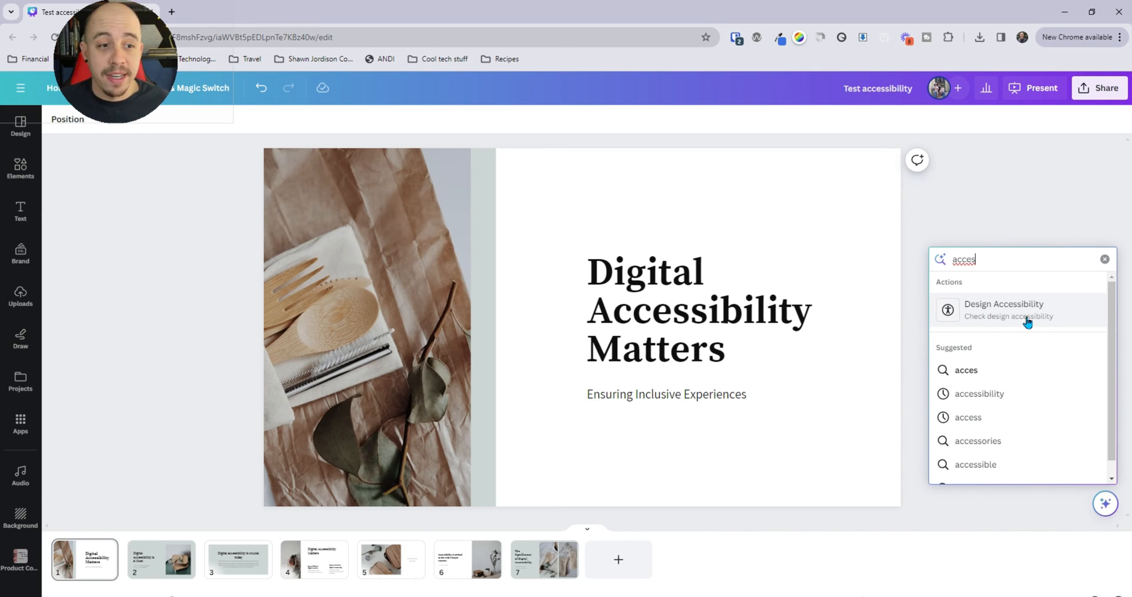
pyautogui.click(1003, 308)
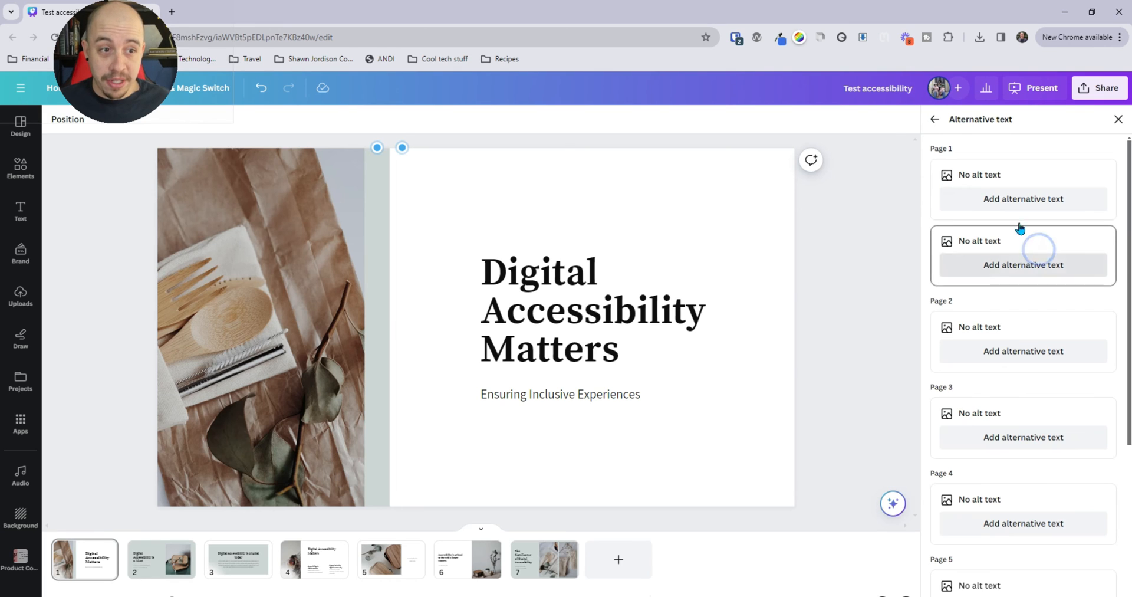
# Mark the page 1 strip image as decorative and save it.
pyautogui.click(1023, 264)
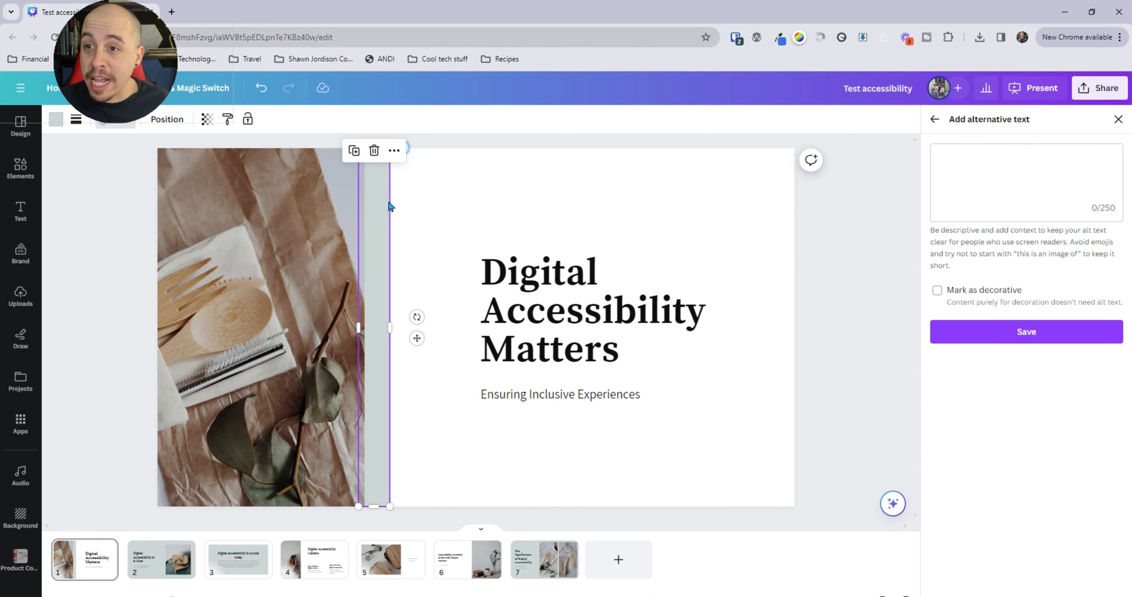
pyautogui.click(938, 290)
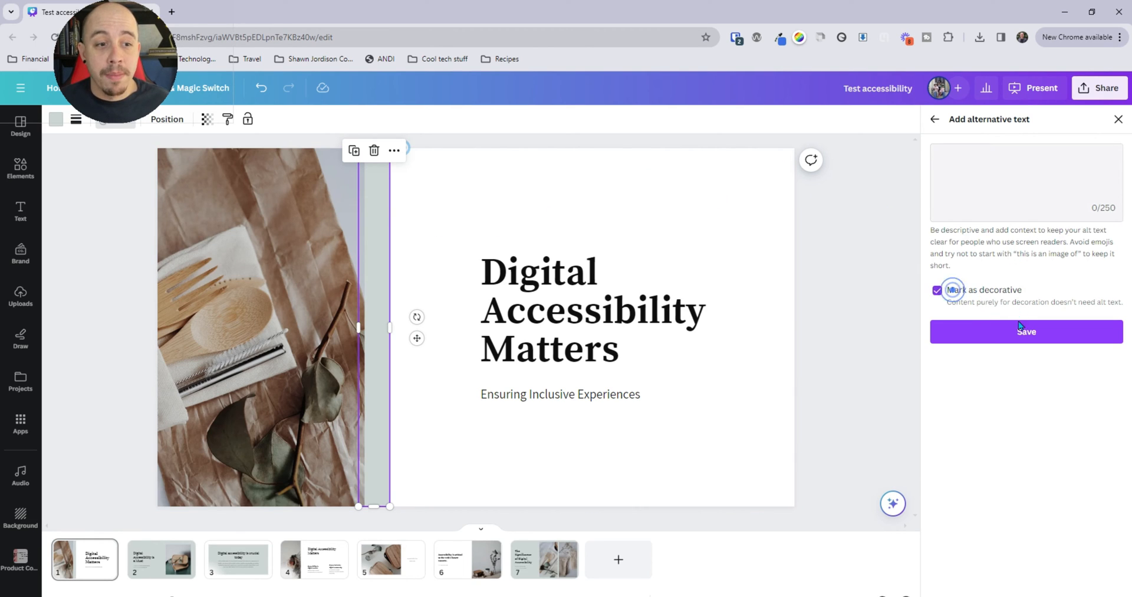
pyautogui.click(1026, 332)
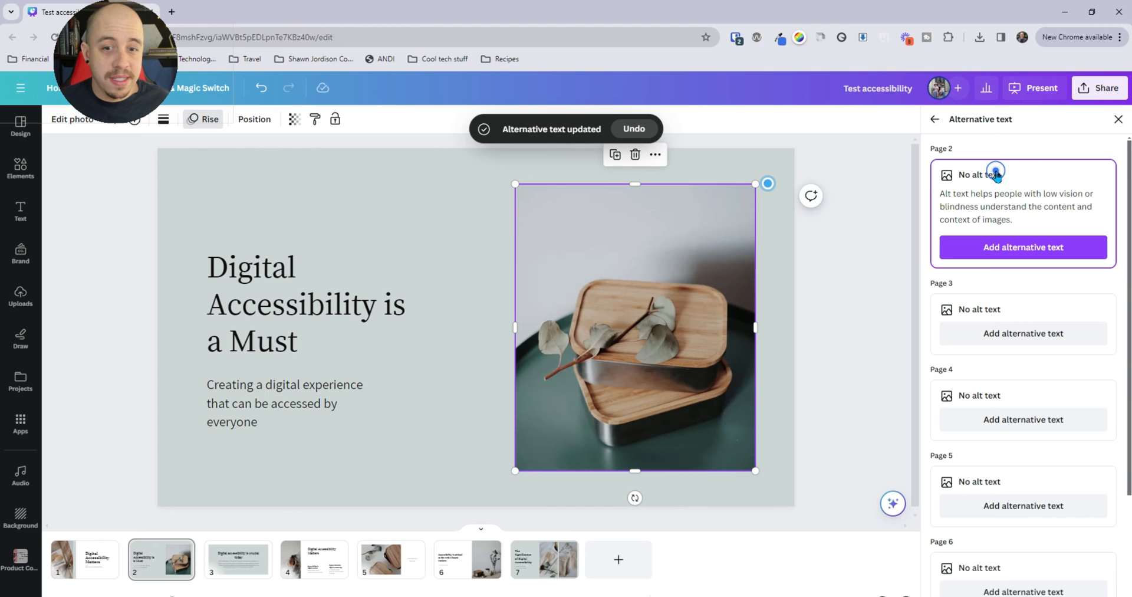
# Save an auto-suggested alt text for the page 2 photo of eucalyptus containers.
pyautogui.click(1023, 248)
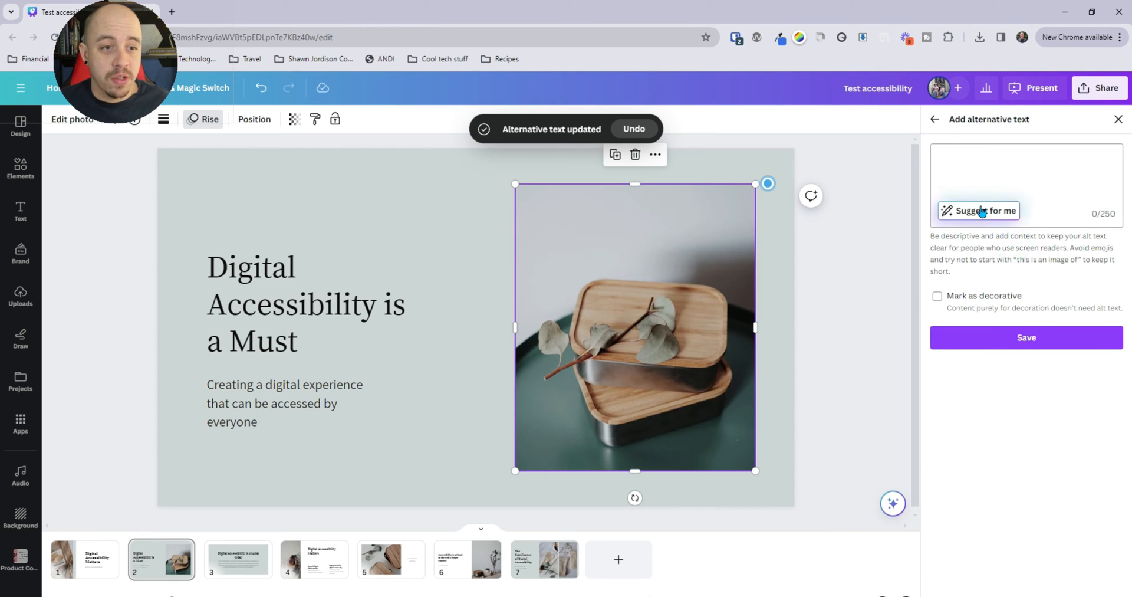
pyautogui.click(977, 210)
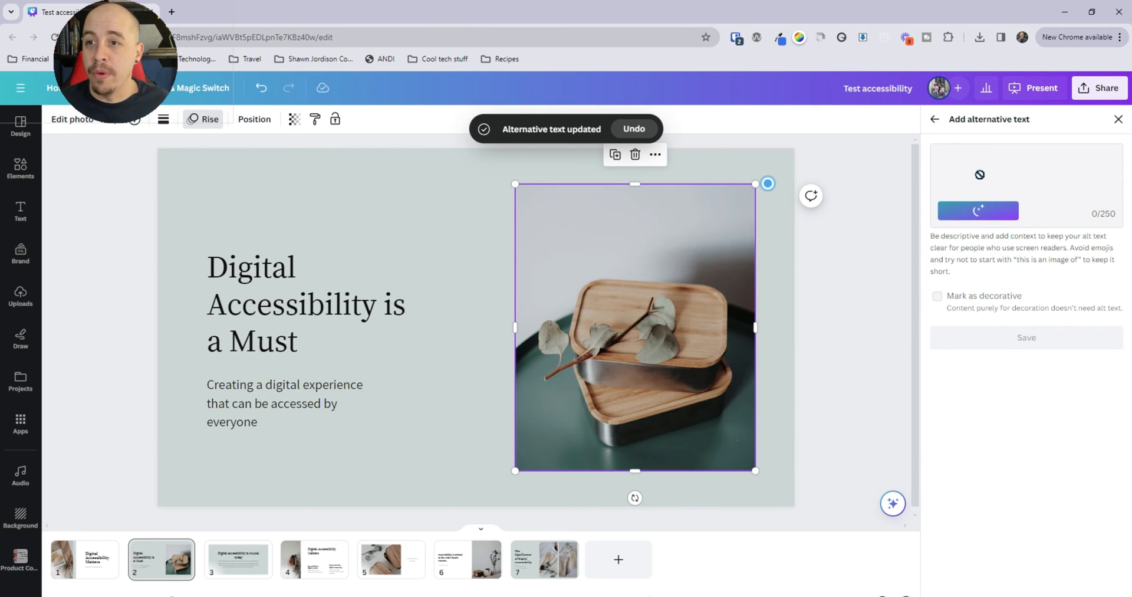
pyautogui.click(977, 210)
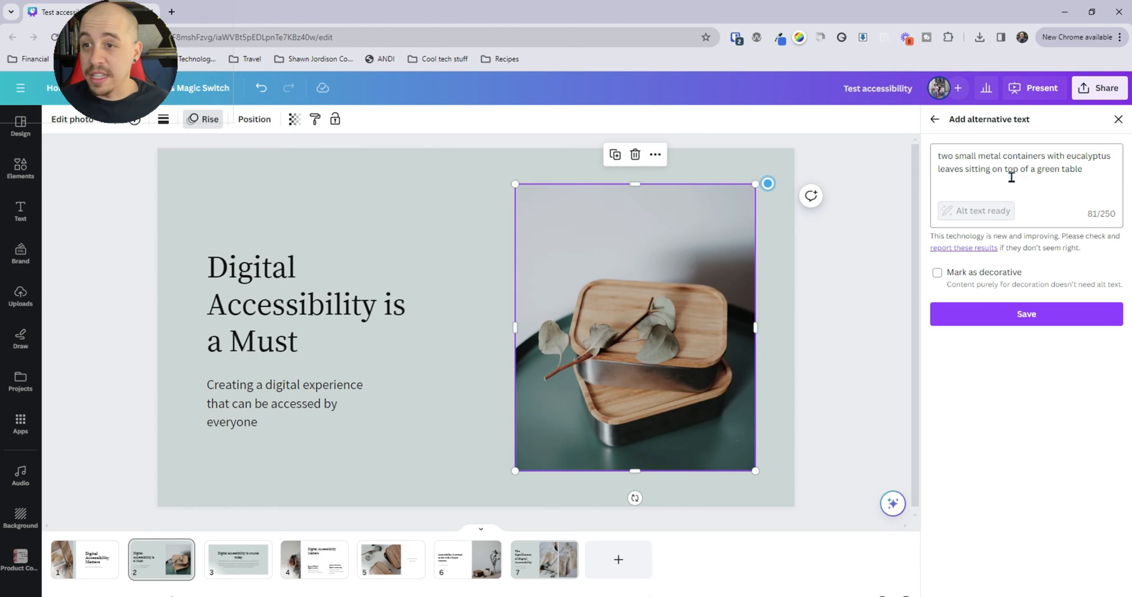
pyautogui.click(1024, 313)
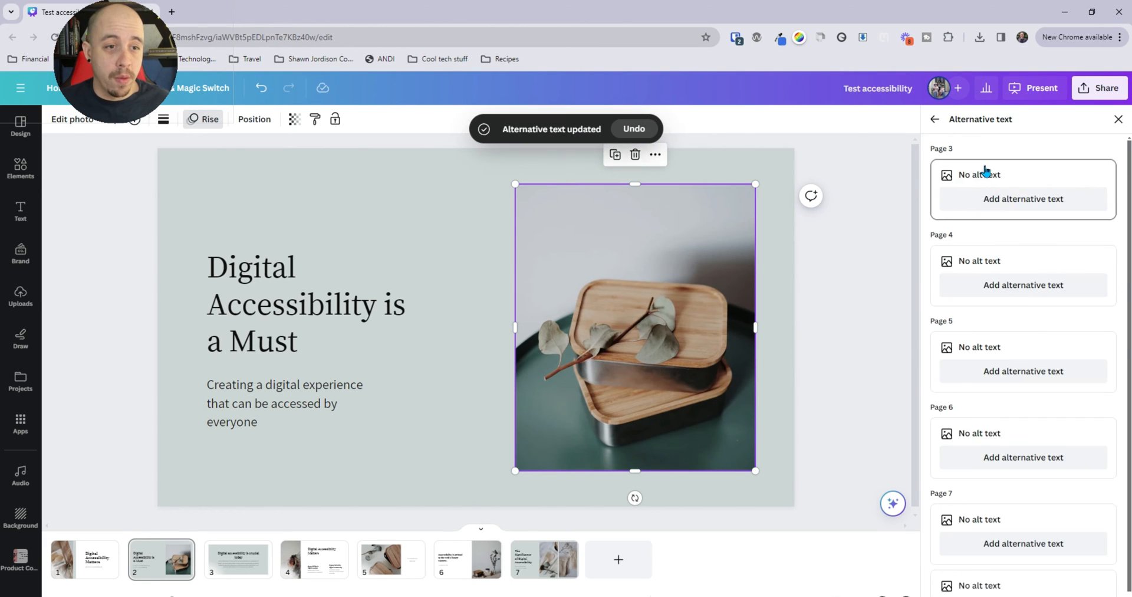
# Mark the page 3 image decorative and move on to the page 5 image.
pyautogui.click(237, 559)
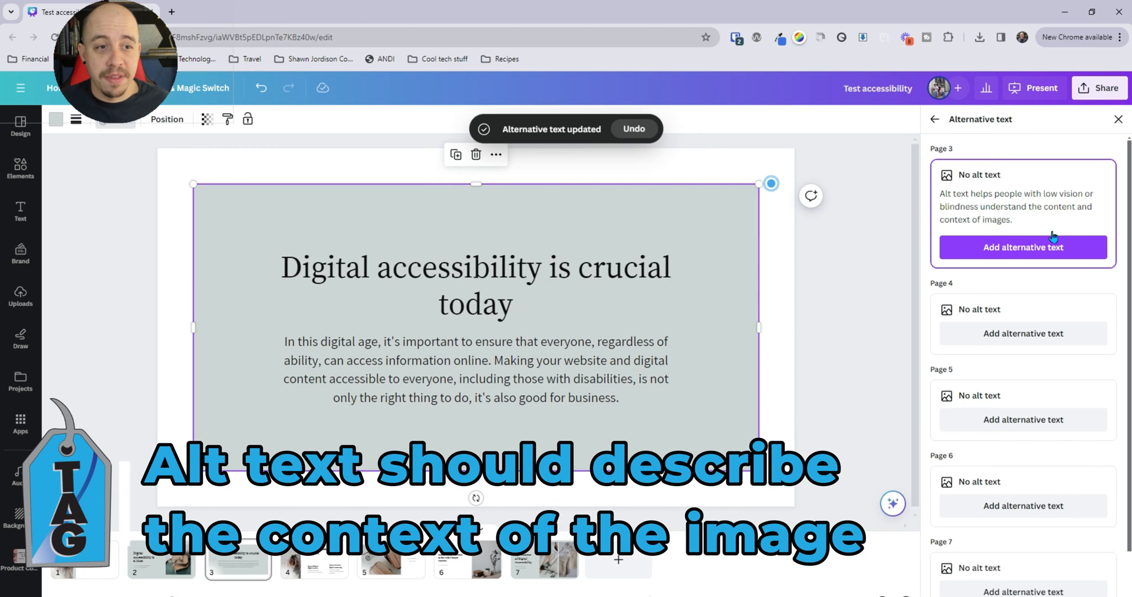
pyautogui.click(1022, 247)
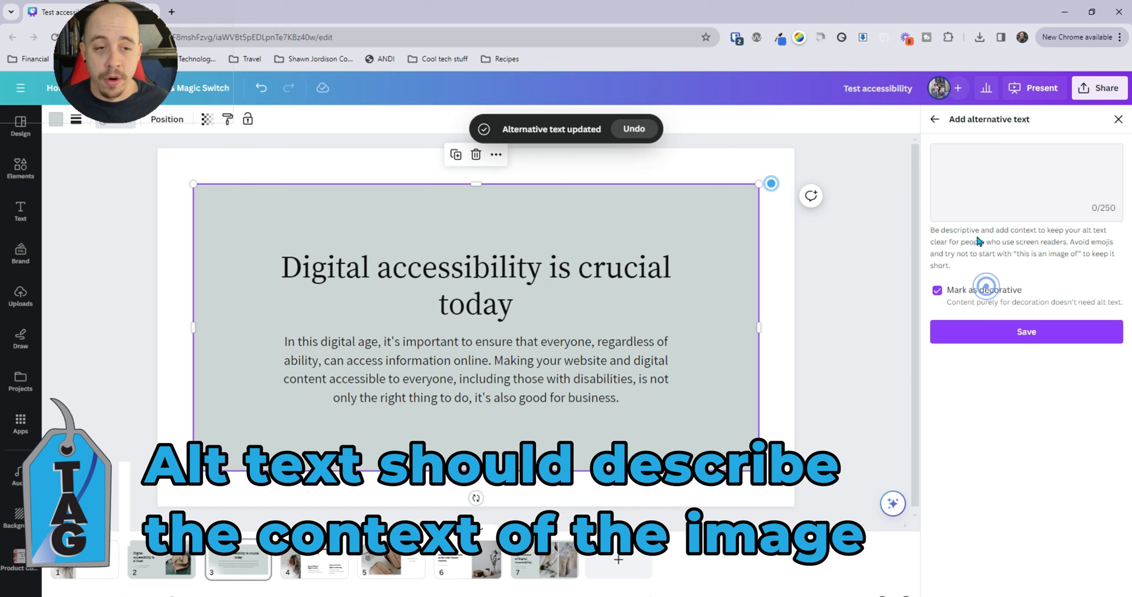
pyautogui.click(934, 118)
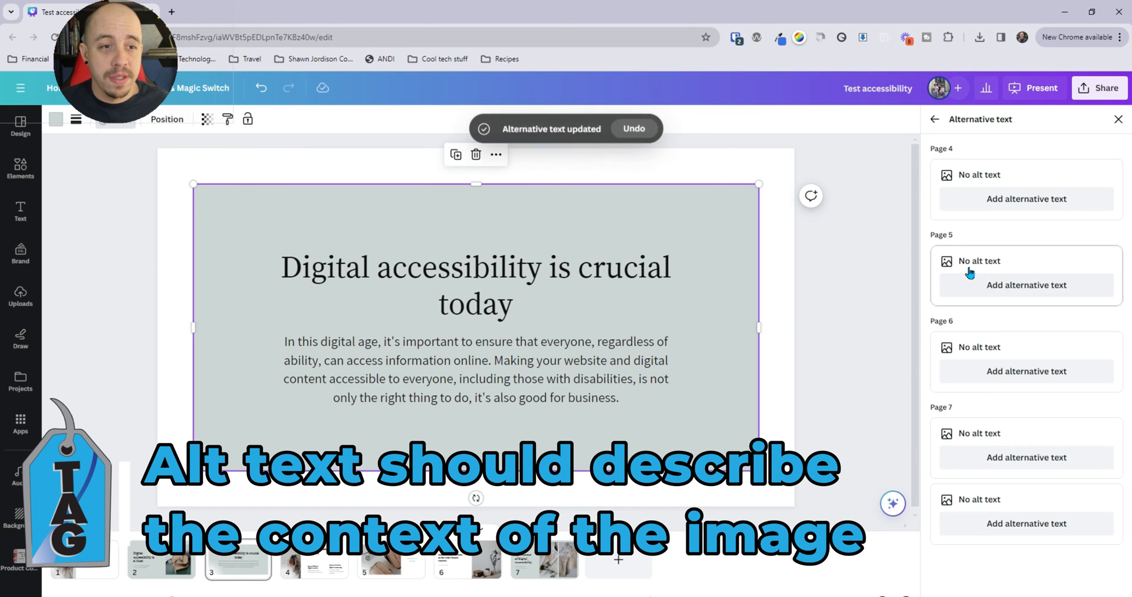
pyautogui.click(313, 559)
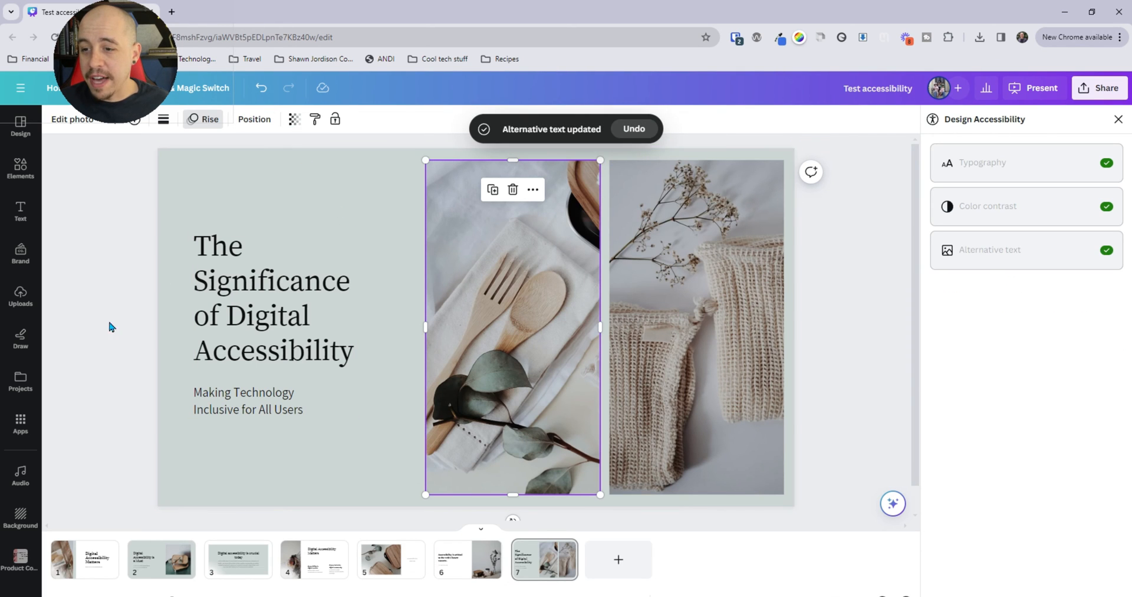
# Navigate back to the first slide and review its title with all checks passed.
pyautogui.click(162, 559)
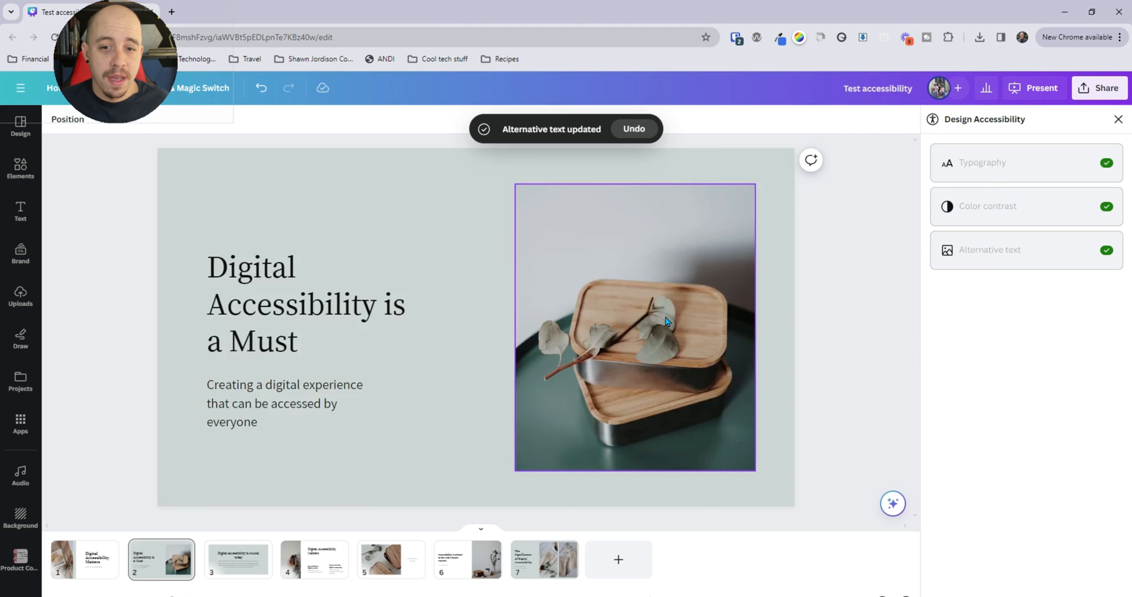
pyautogui.click(84, 559)
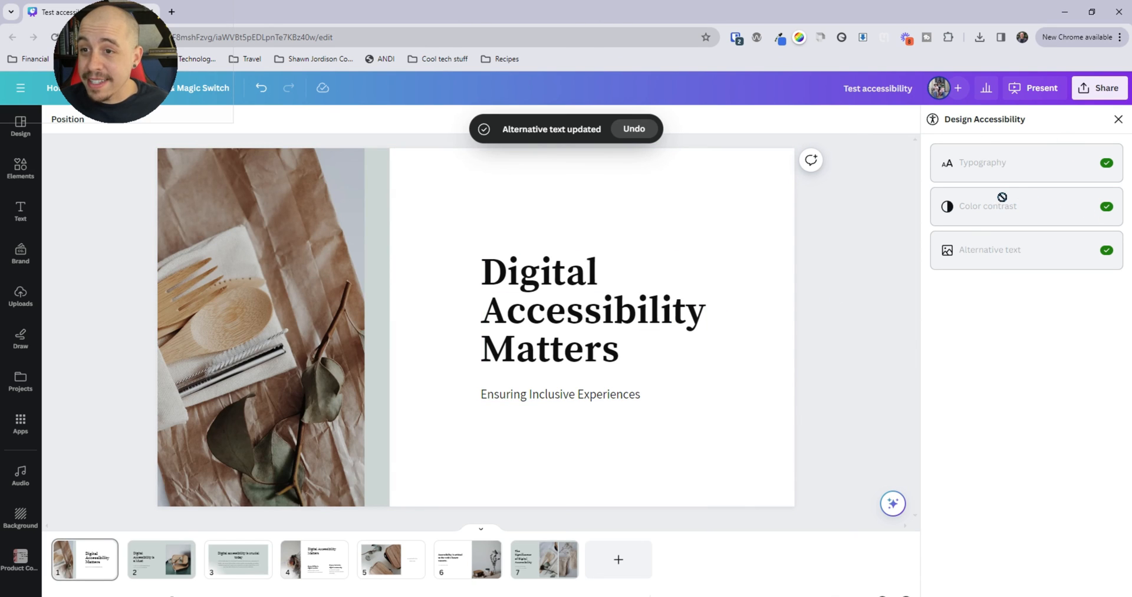
pyautogui.click(592, 311)
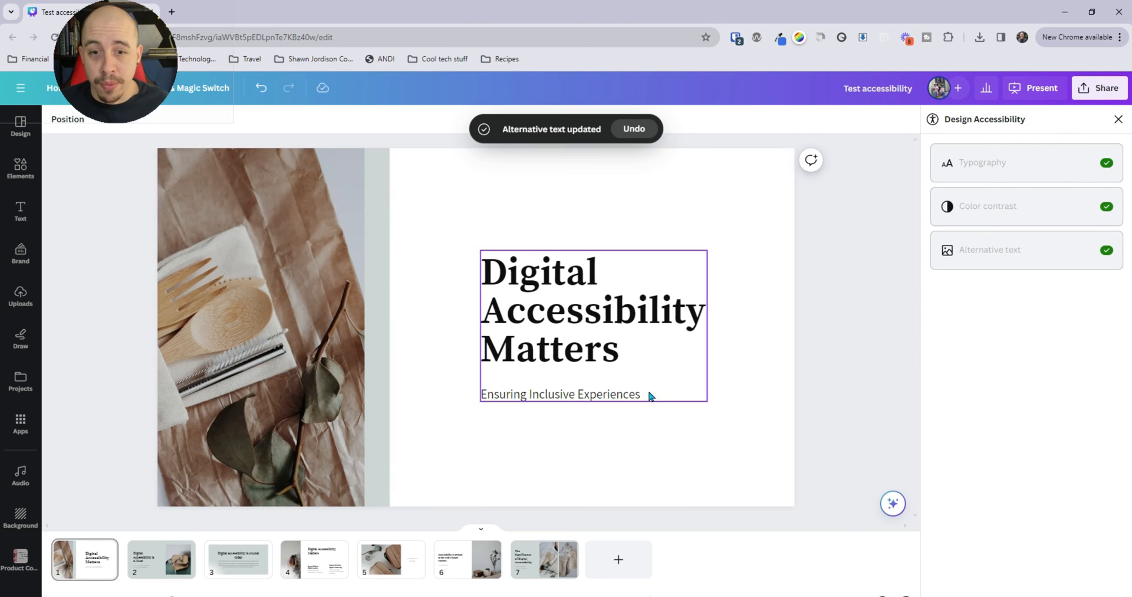
pyautogui.click(815, 349)
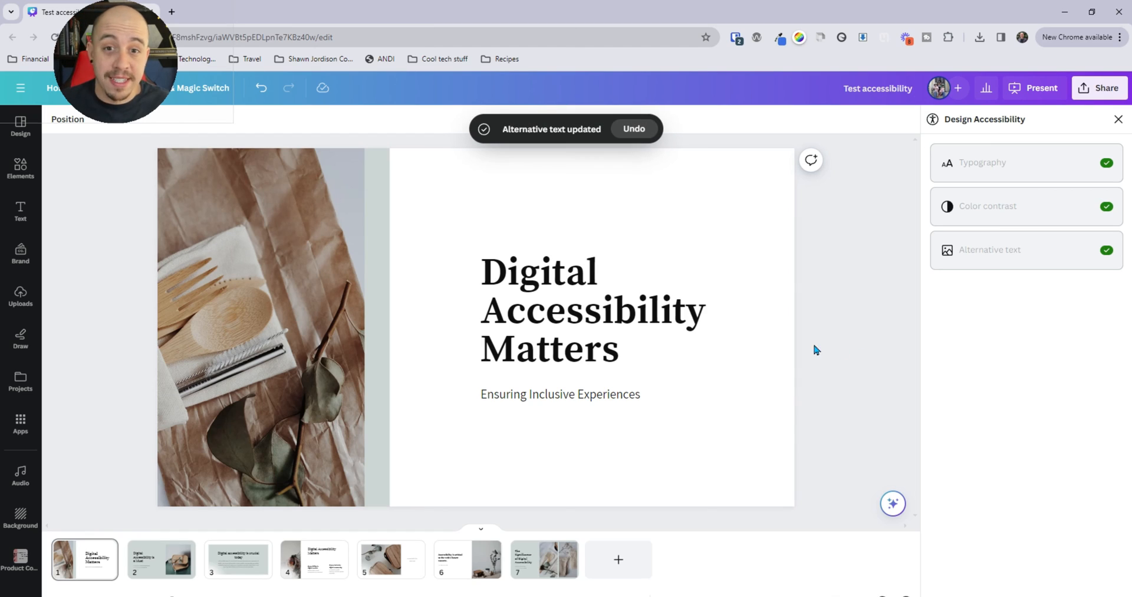